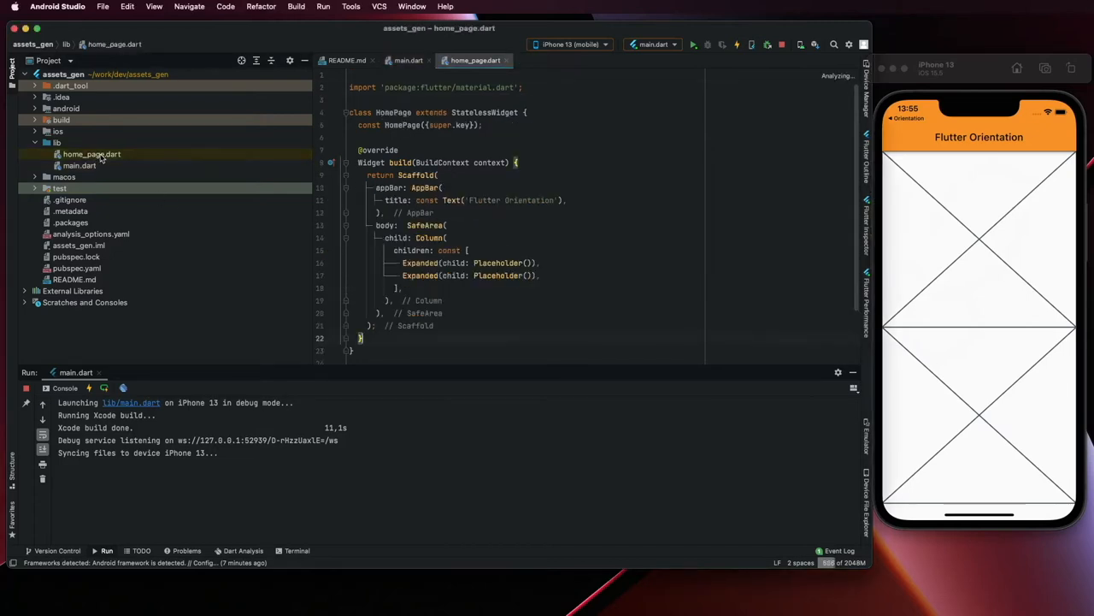
{"action": "mouse_move", "coordinate": [428, 238]}
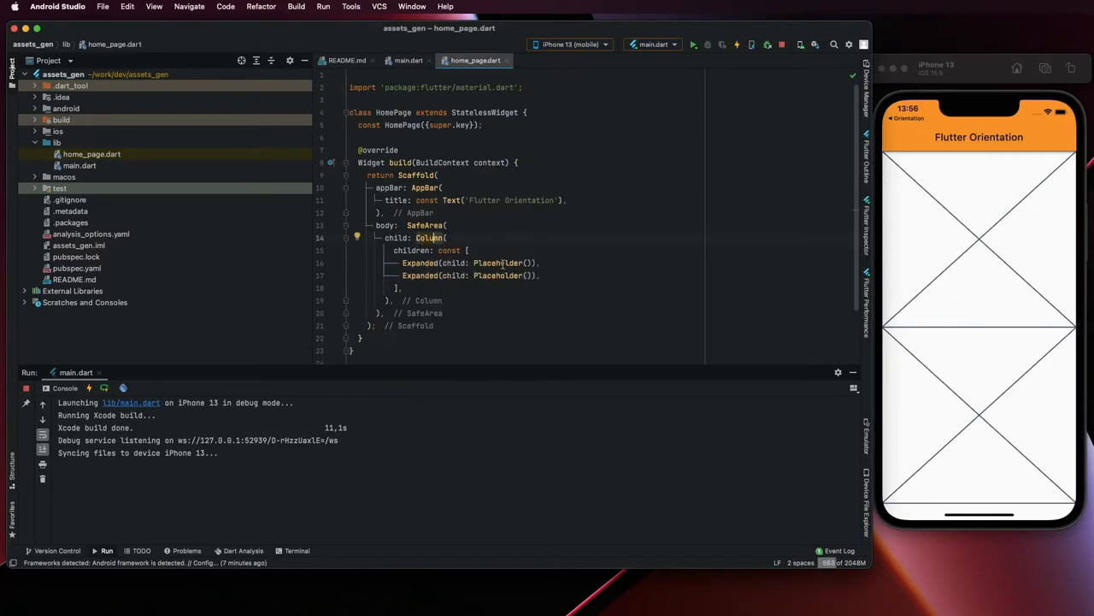
Step: Create an assets/images directory at the project root and open pubspec.yaml
{"action": "left_click", "coordinate": [92, 154]}
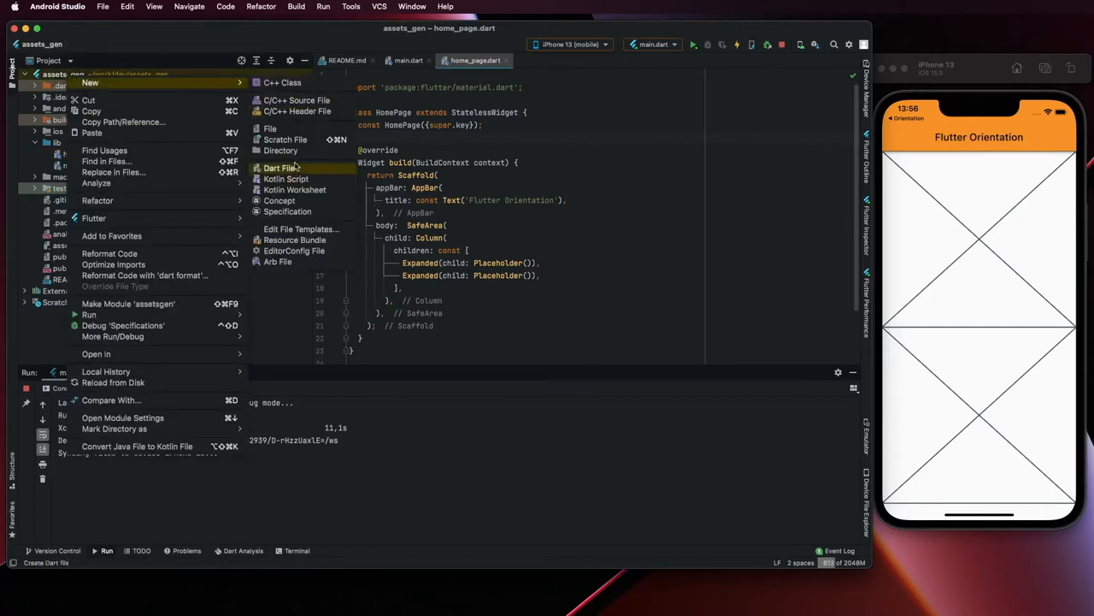
{"action": "left_click", "coordinate": [280, 151]}
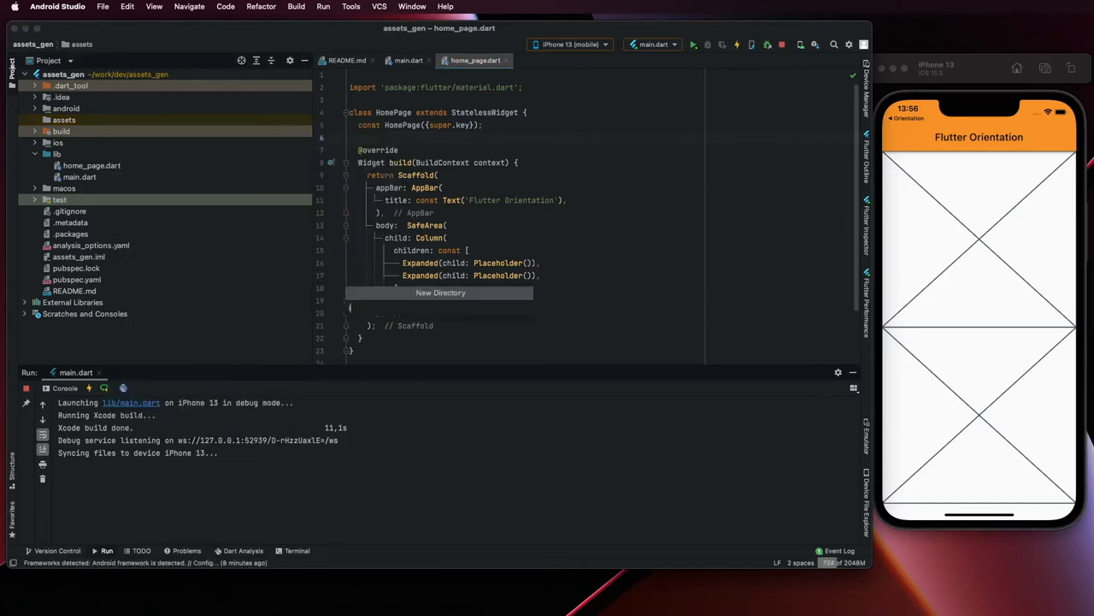
{"action": "left_click", "coordinate": [441, 293]}
{"action": "type", "text": "images"}
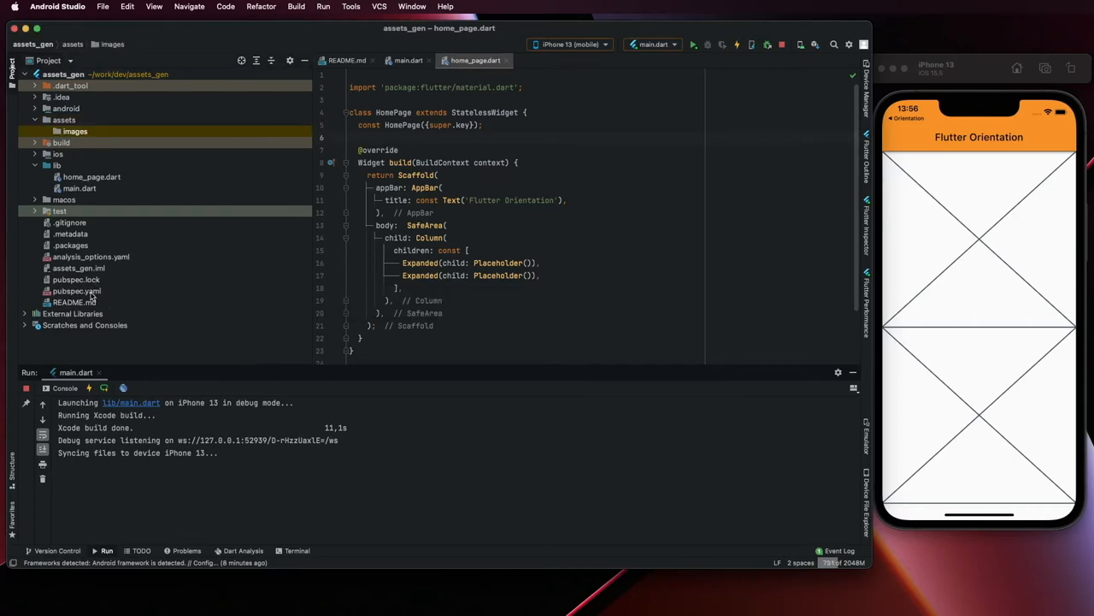
{"action": "left_click", "coordinate": [77, 291]}
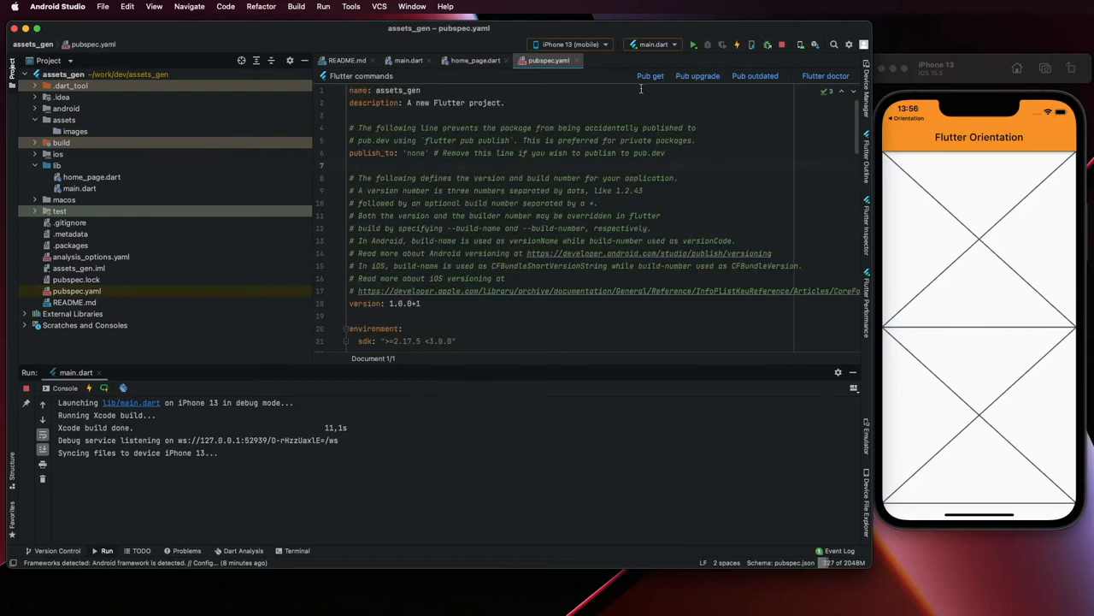
{"action": "mouse_move", "coordinate": [458, 202]}
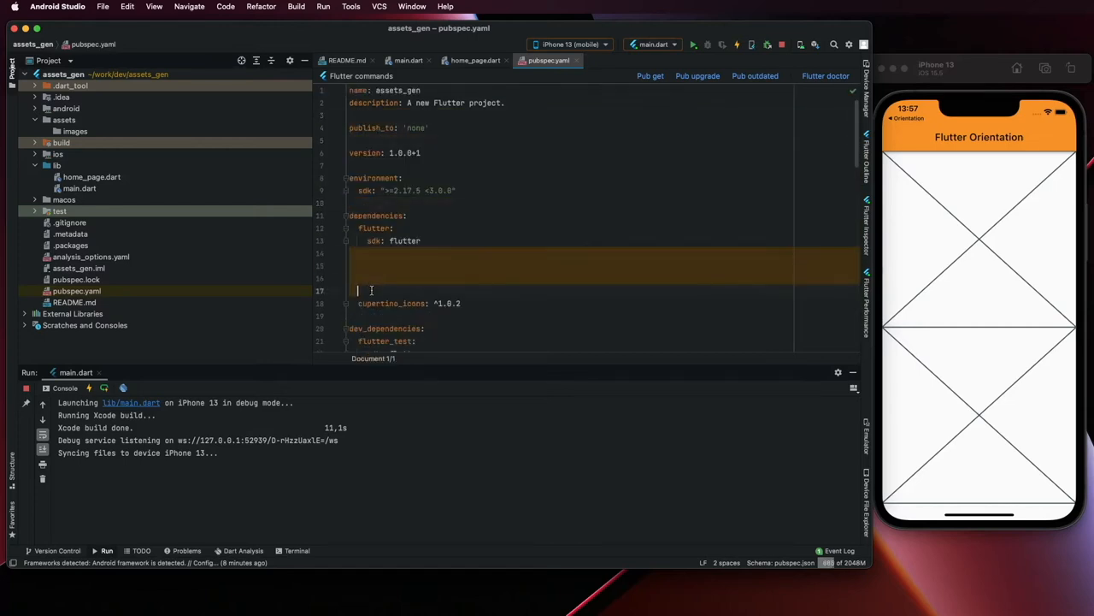
Step: Add an assets: key under flutter: listing - assets/images/
{"action": "scroll", "scroll_direction": "down", "scroll_amount": 3}
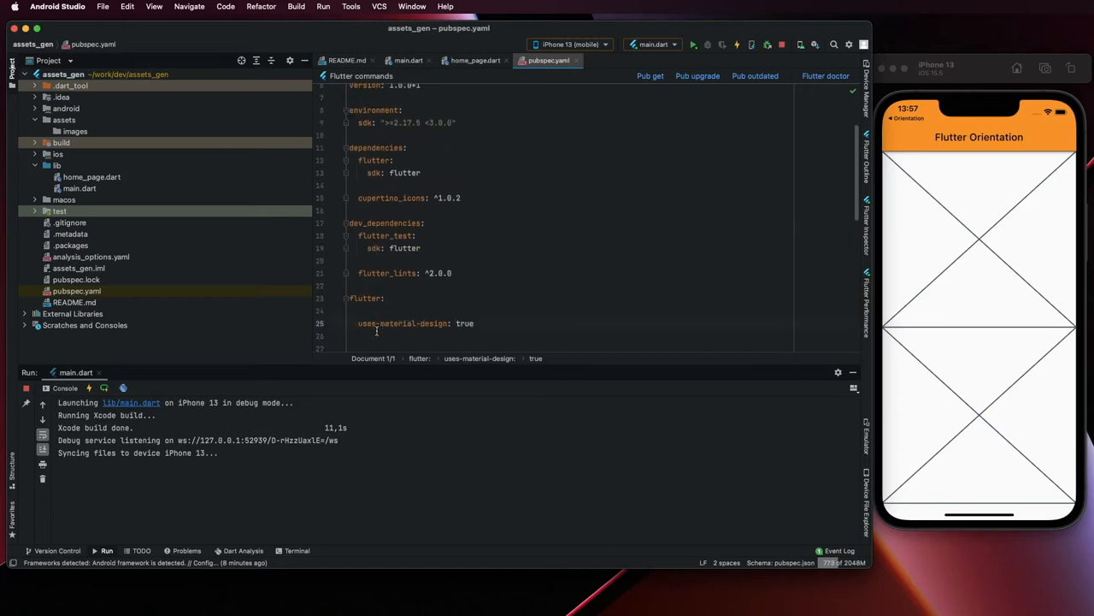
{"action": "scroll", "scroll_direction": "down", "scroll_amount": 3}
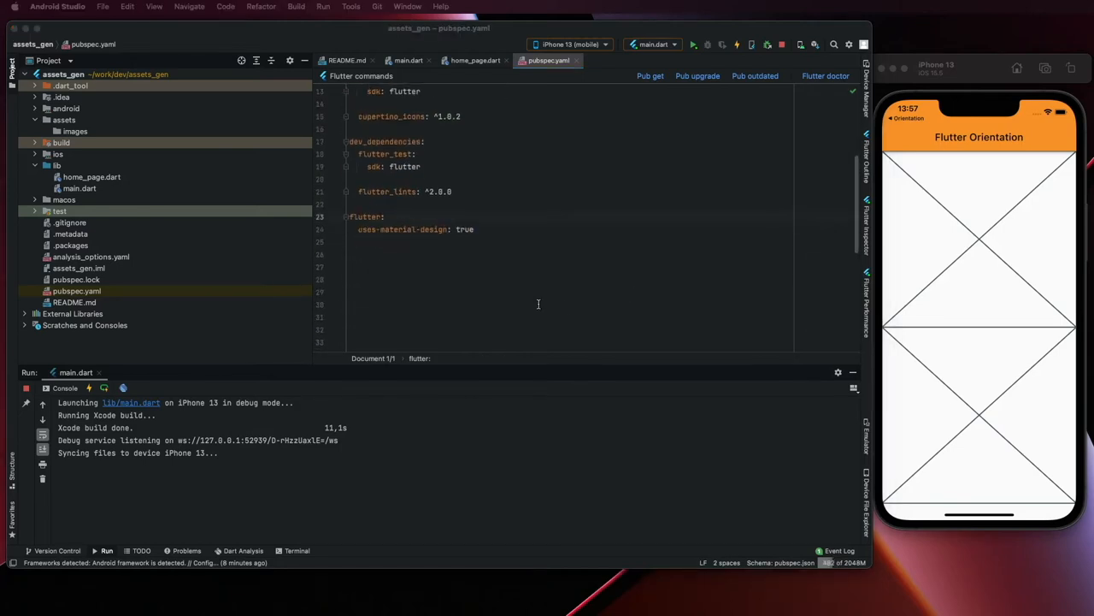
{"action": "type", "text": "assets/"}
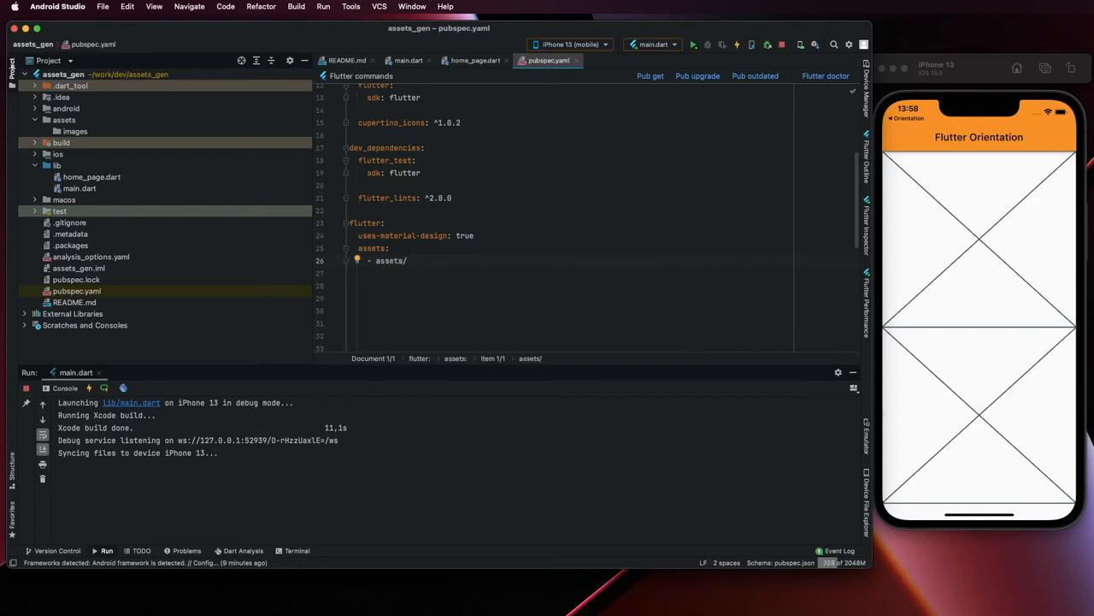
{"action": "type", "text": "images/"}
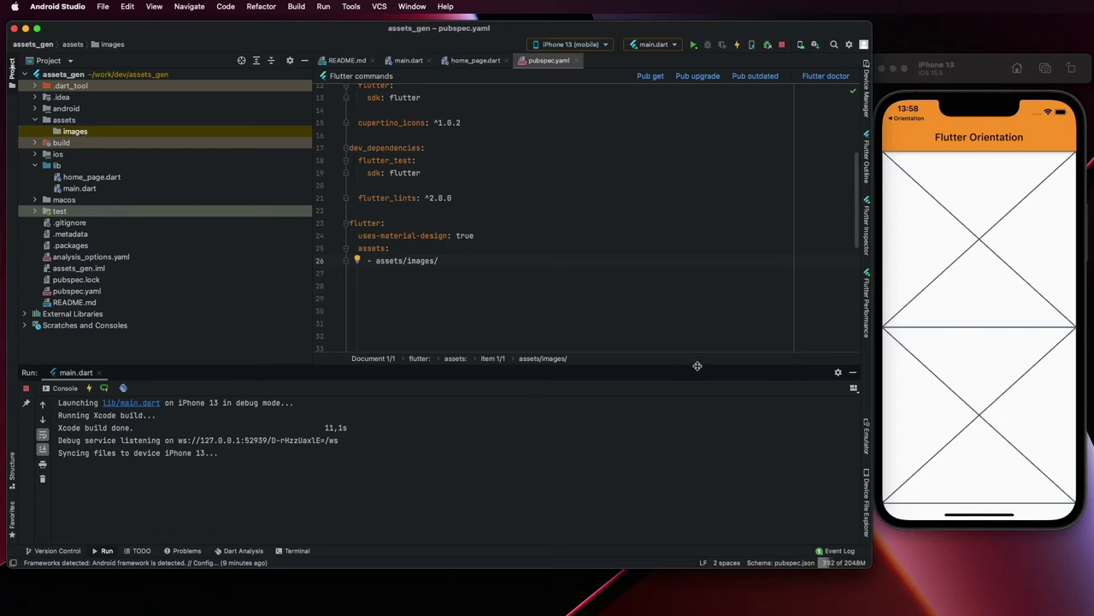
Step: Move cat.png and dog.png into assets/images, then run Pub get from pubspec.yaml
{"action": "left_click", "coordinate": [72, 130]}
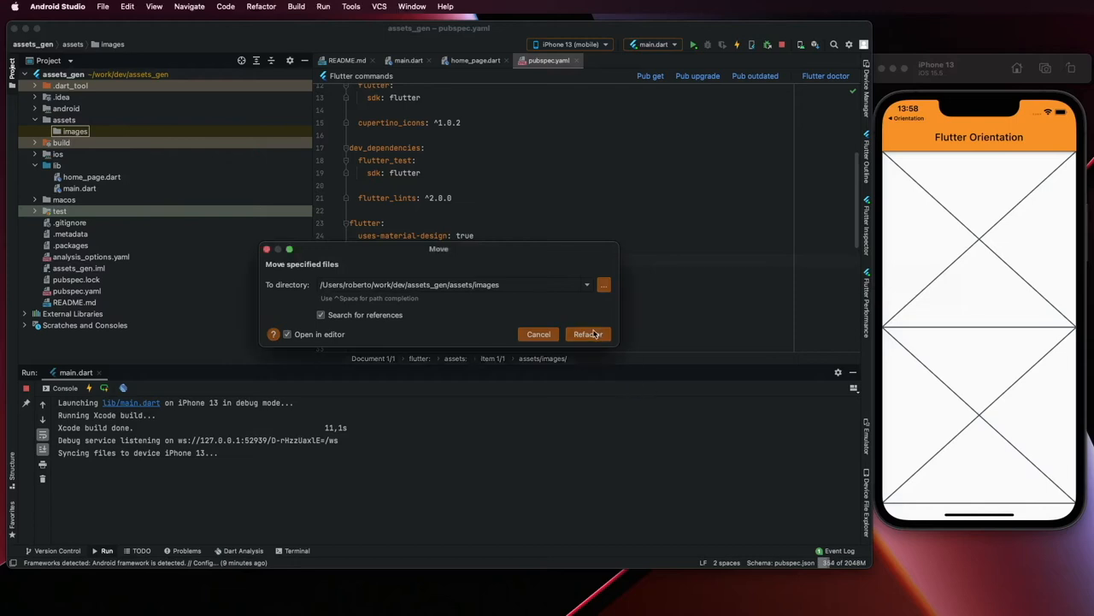
{"action": "left_click", "coordinate": [588, 333]}
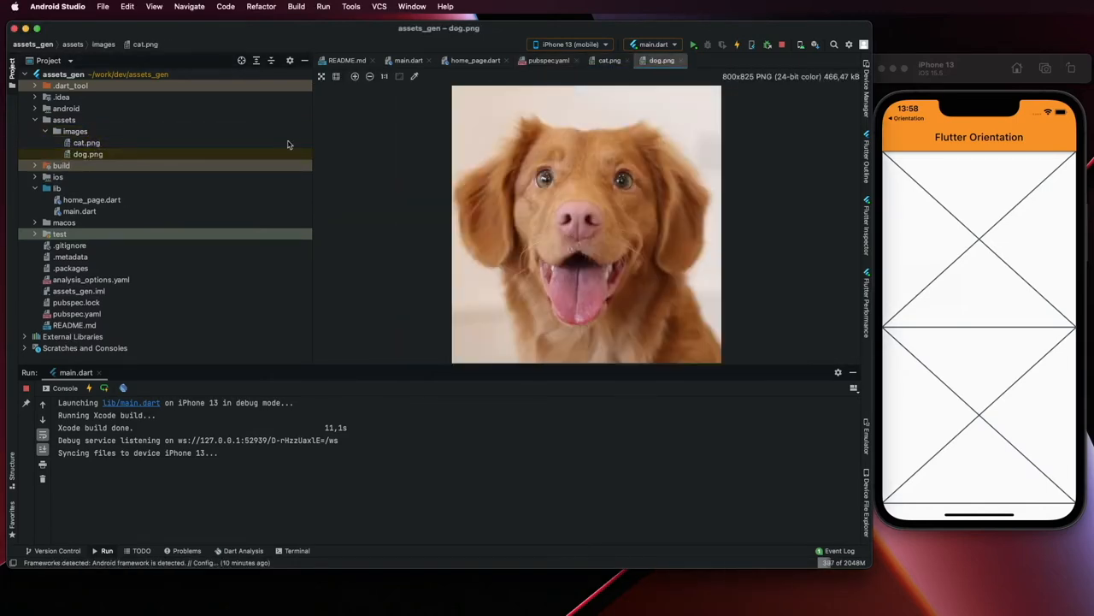
{"action": "left_click", "coordinate": [547, 60]}
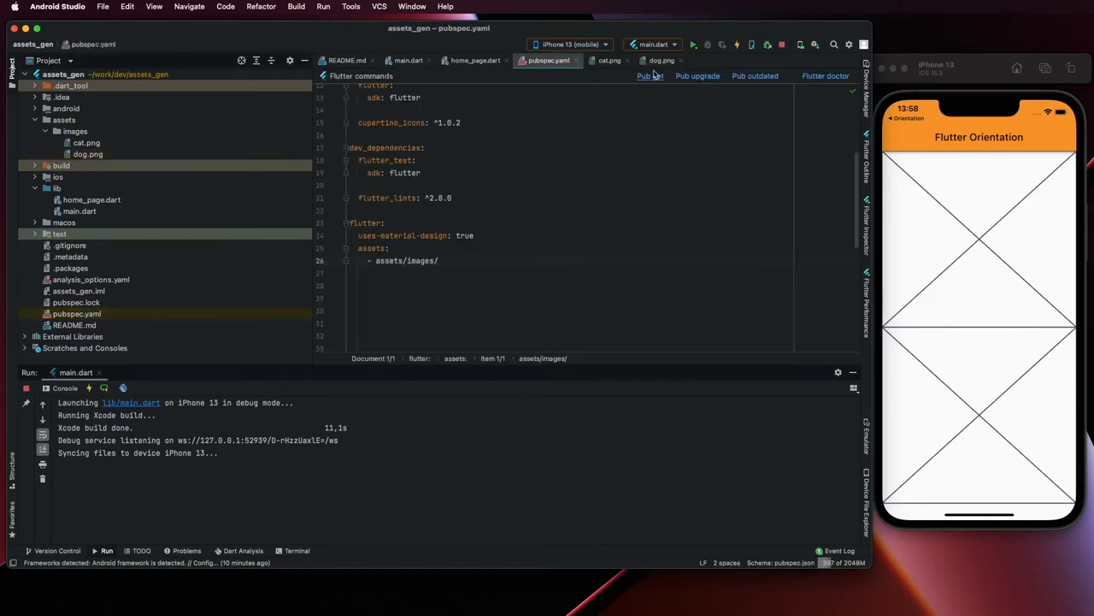
{"action": "left_click", "coordinate": [649, 75]}
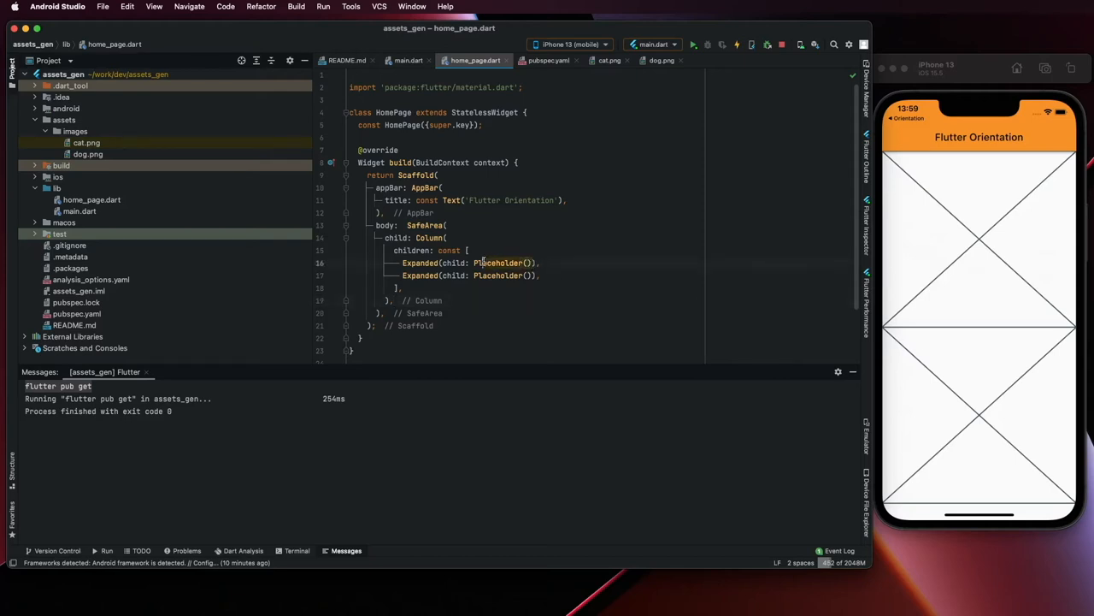
Step: Replace the placeholders with Image.asset for dog.png and cat.png and run the app on iPhone 13
{"action": "type", "text": "Image.asset"}
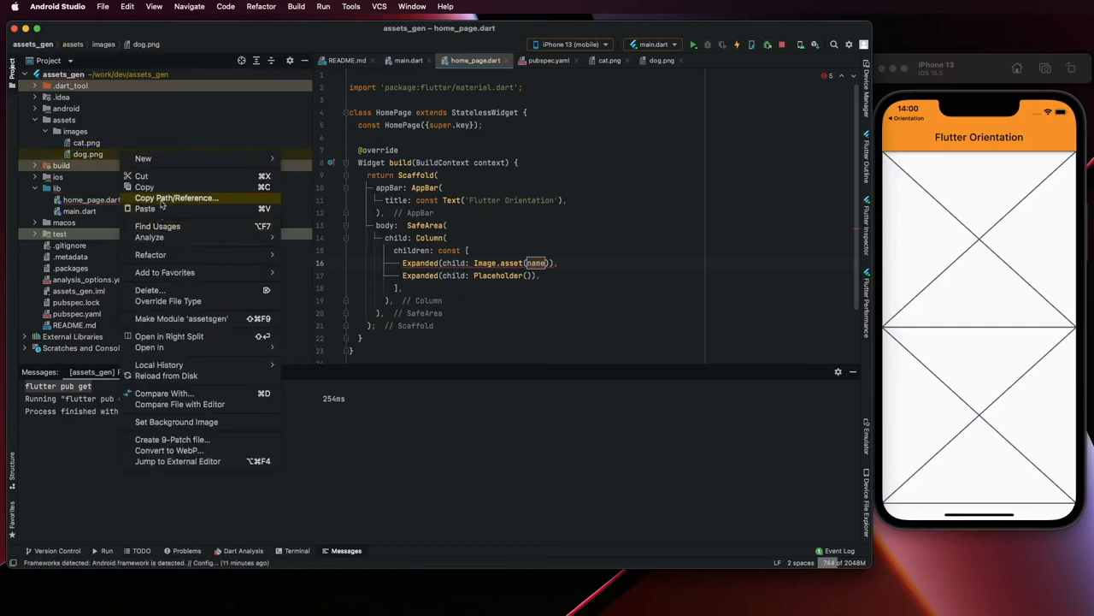
{"action": "left_click", "coordinate": [177, 198]}
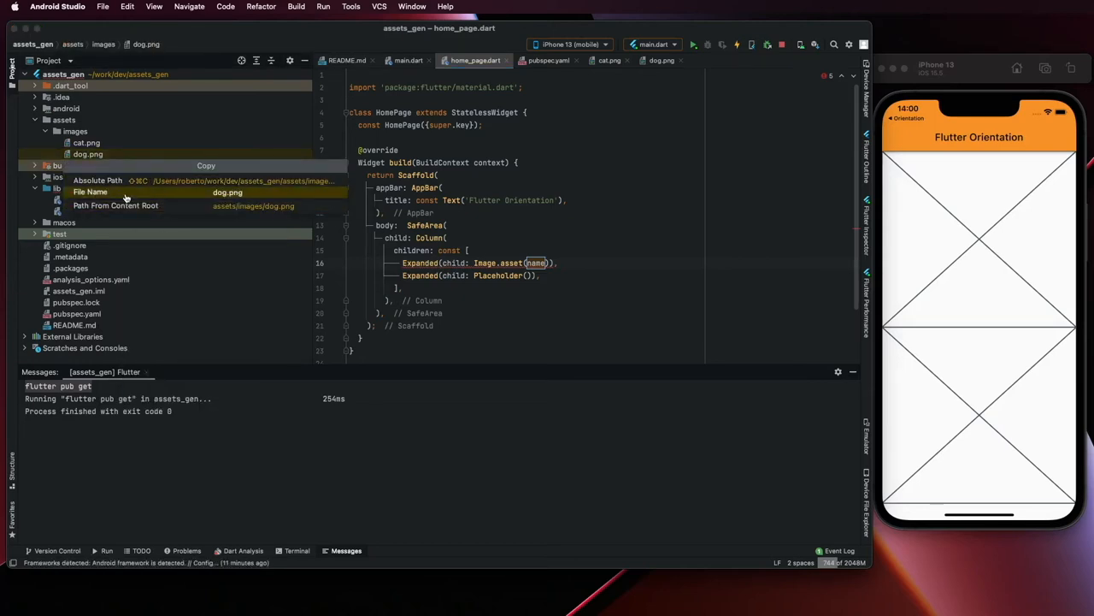
{"action": "left_click", "coordinate": [116, 205]}
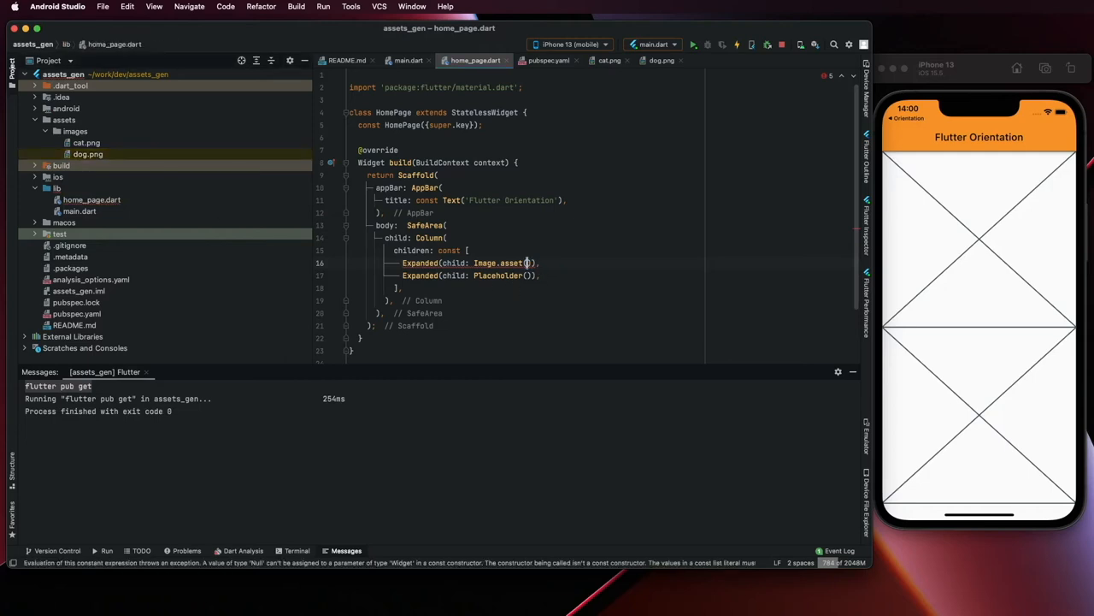
{"action": "type", "text": "'assets/images/dog.png'"}
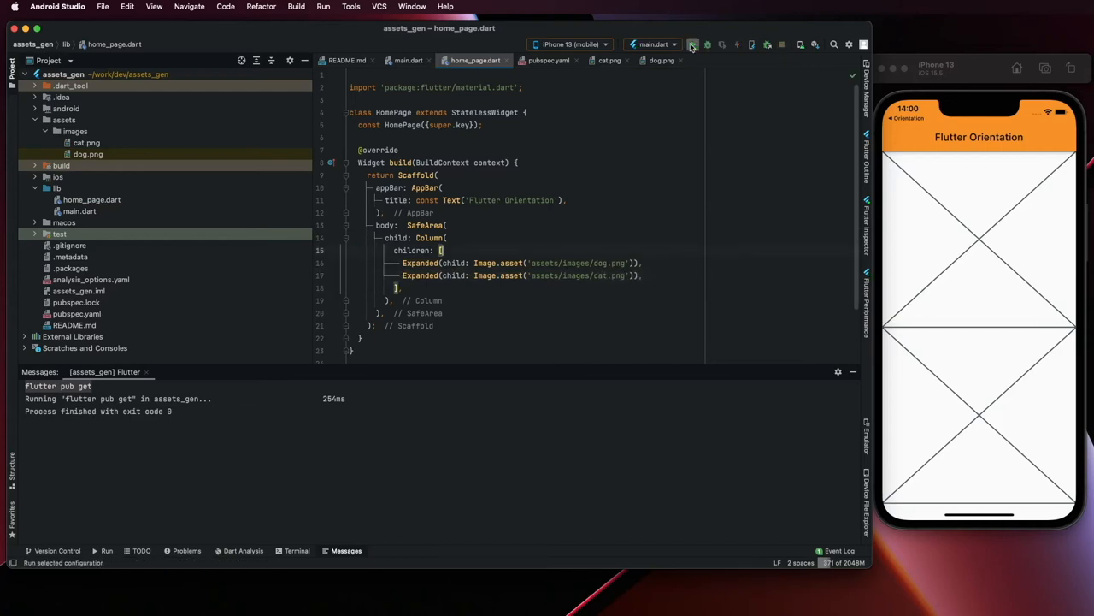
{"action": "left_click", "coordinate": [693, 45]}
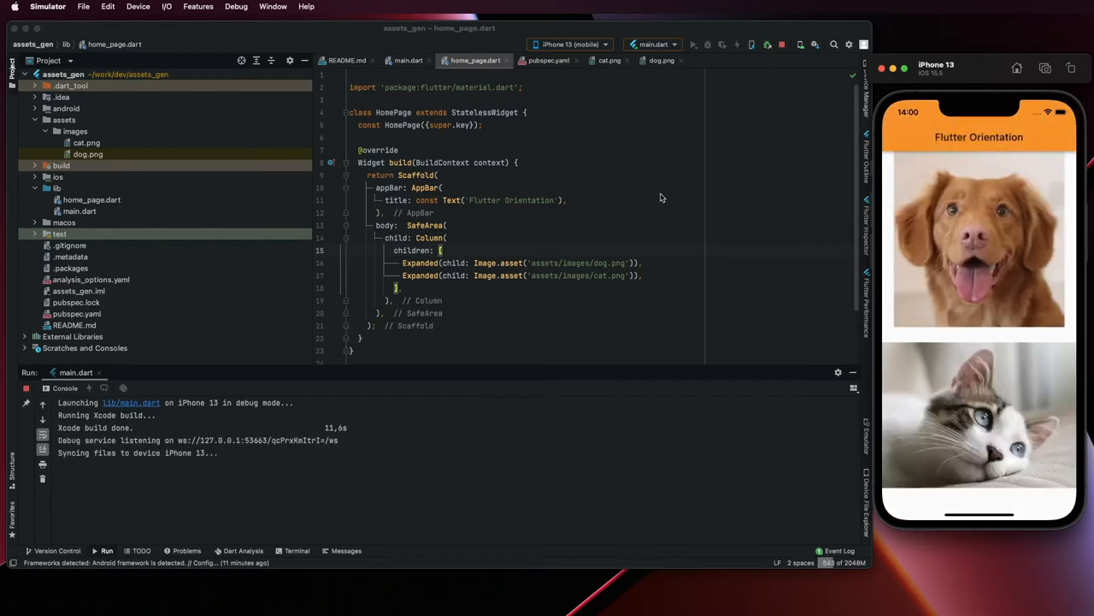
{"action": "mouse_move", "coordinate": [951, 349]}
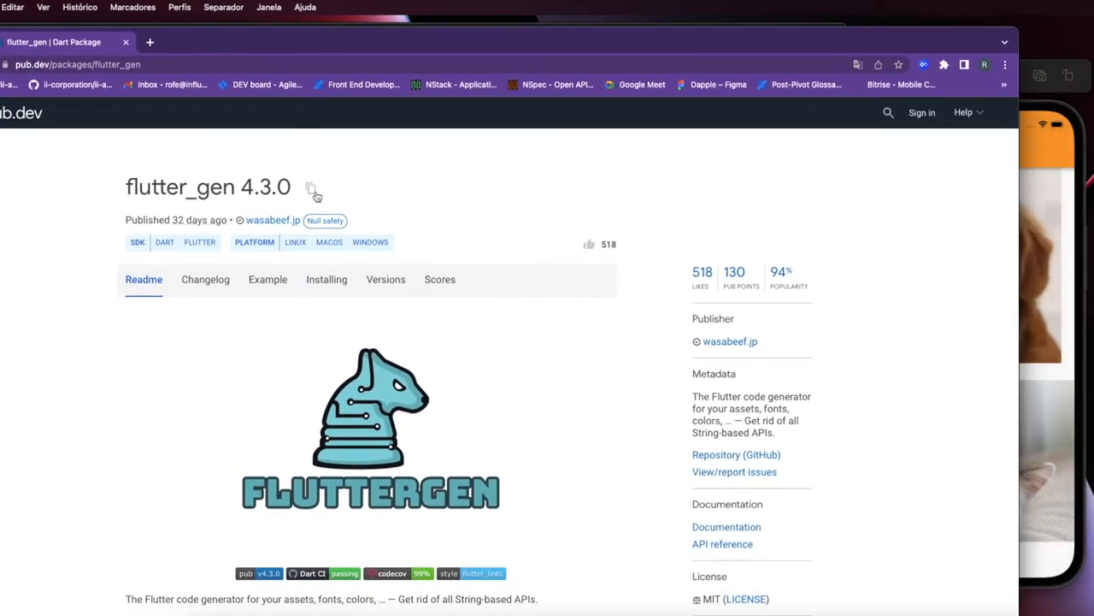
Step: Copy the flutter_gen 4.3.0 dependency line from the pub.dev package page
{"action": "left_click", "coordinate": [312, 188]}
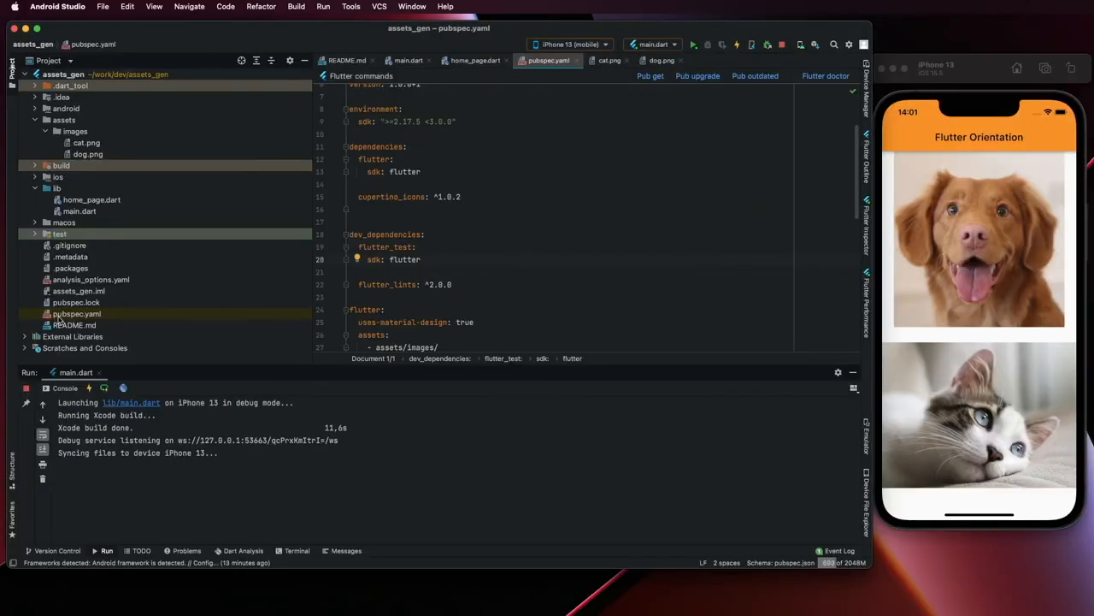
Step: Add flutter_gen ^4.3.0 plus build_runner and flutter_gen_runner dev dependencies and run Pub get
{"action": "scroll", "scroll_direction": "up", "scroll_amount": 3}
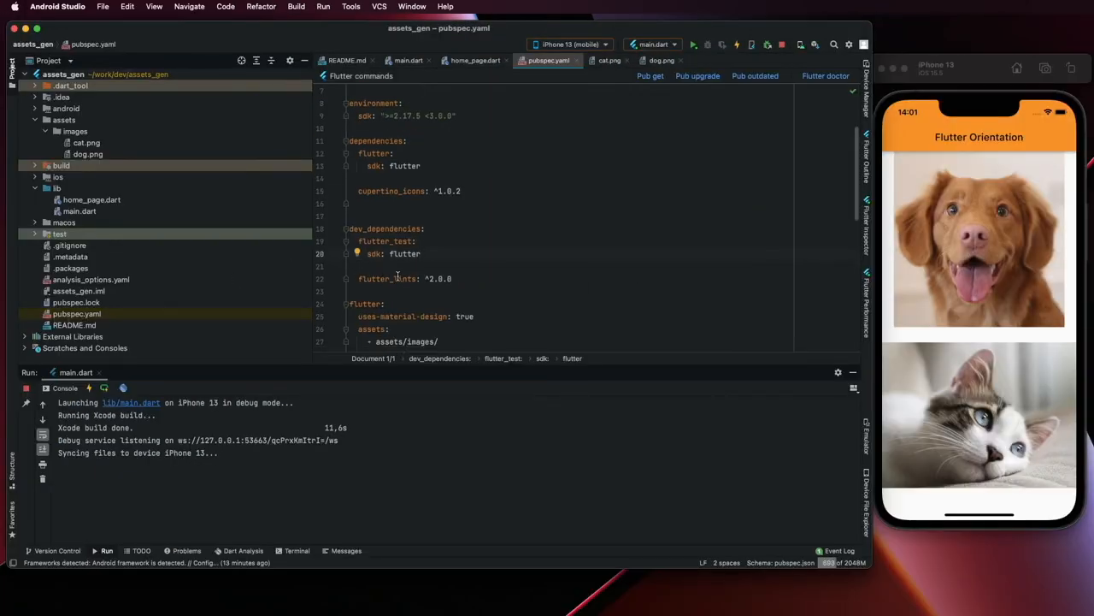
{"action": "left_click", "coordinate": [366, 204]}
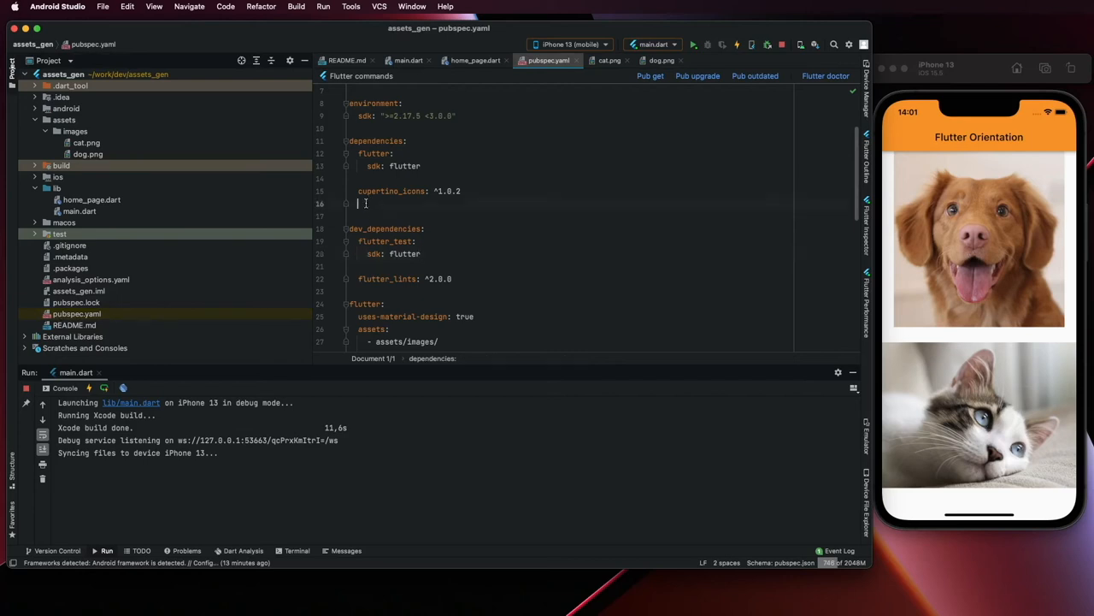
{"action": "type", "text": "flutter_gen: ^4.3.0"}
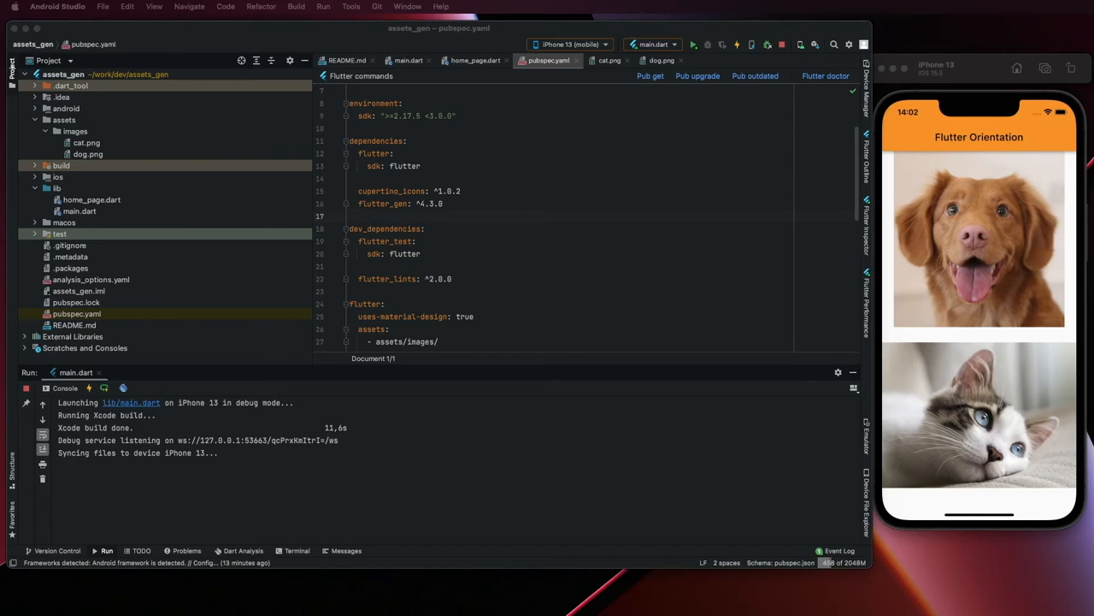
{"action": "scroll", "scroll_direction": "down", "scroll_amount": 3}
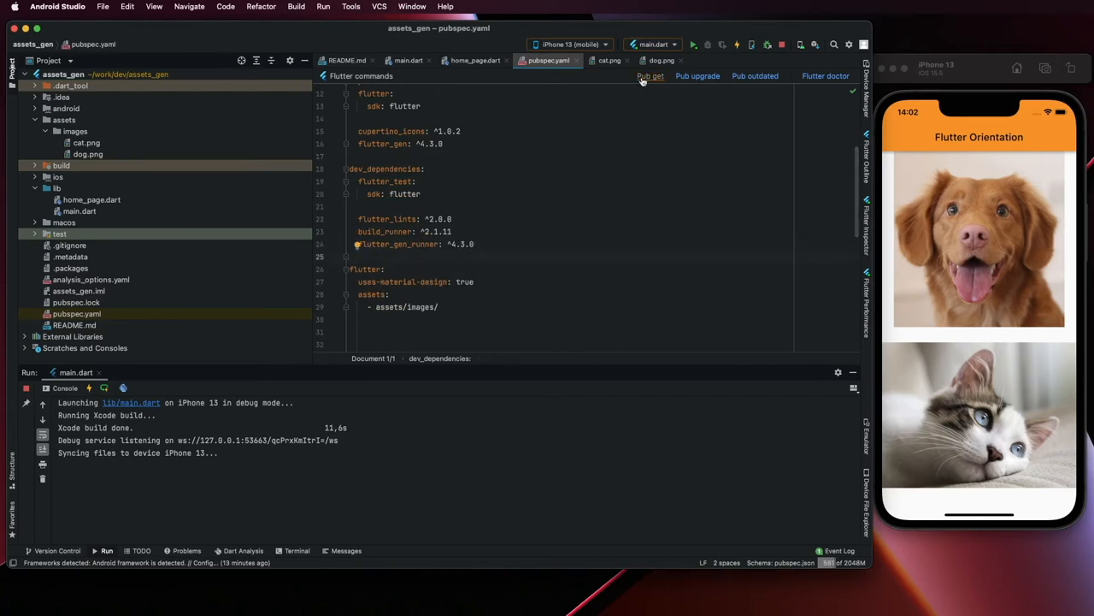
{"action": "left_click", "coordinate": [650, 75]}
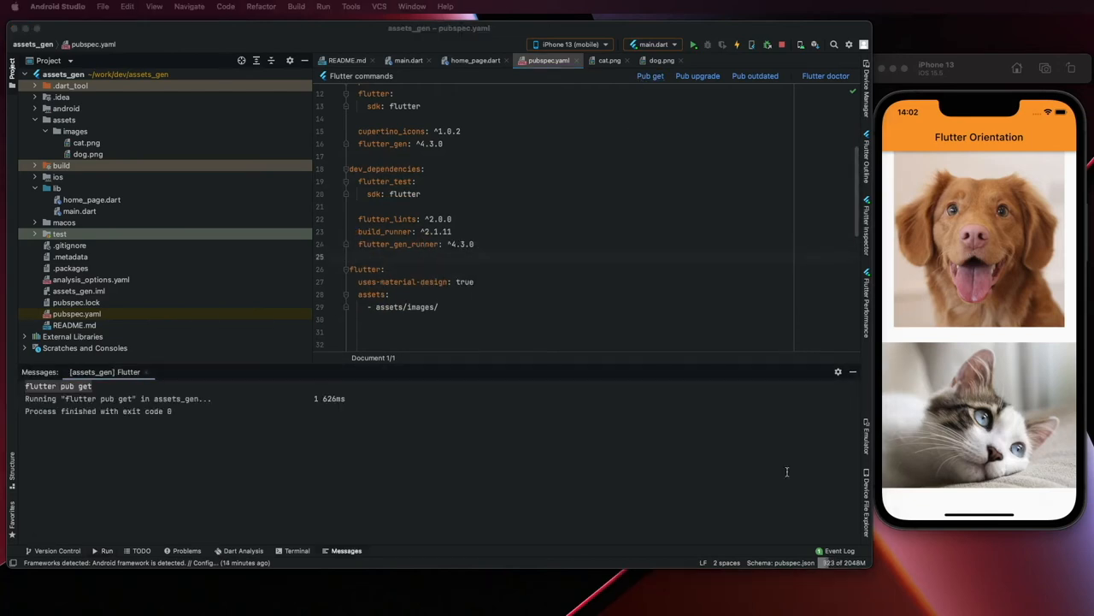
{"action": "mouse_move", "coordinate": [520, 465]}
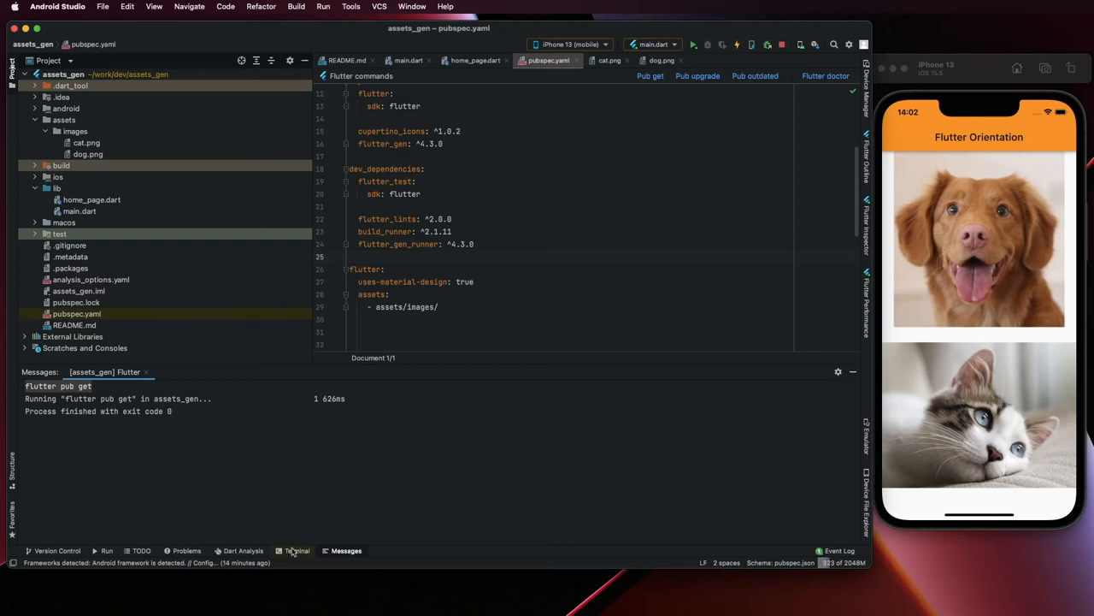
{"action": "left_click", "coordinate": [297, 550]}
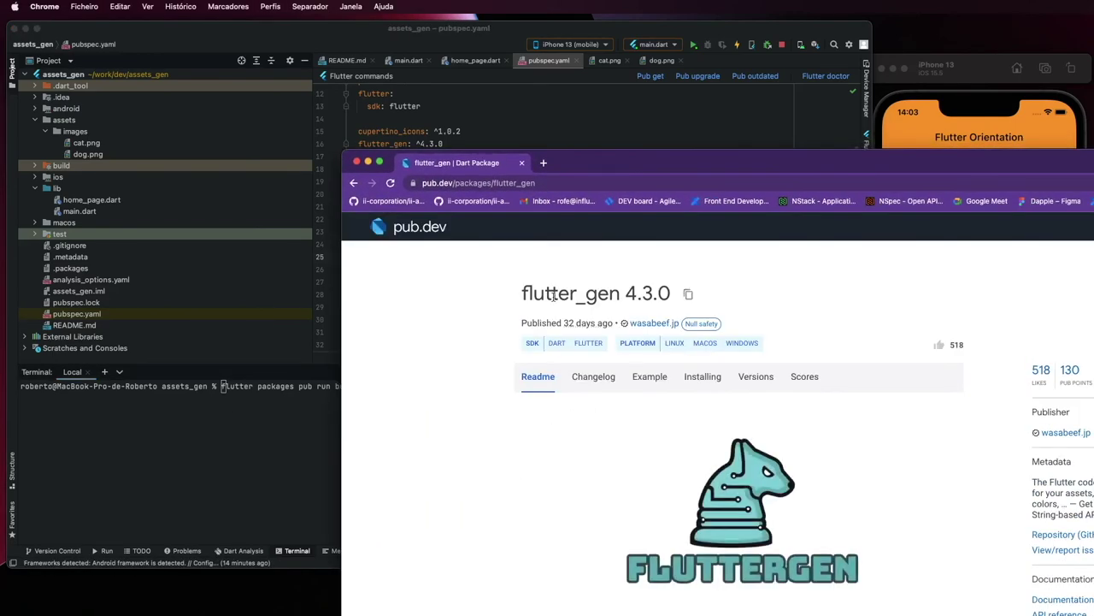
Step: Run 'flutter packages pub run build_runner build' and reveal the generated lib/gen/assets.gen.dart
{"action": "scroll", "scroll_direction": "down", "scroll_amount": 3}
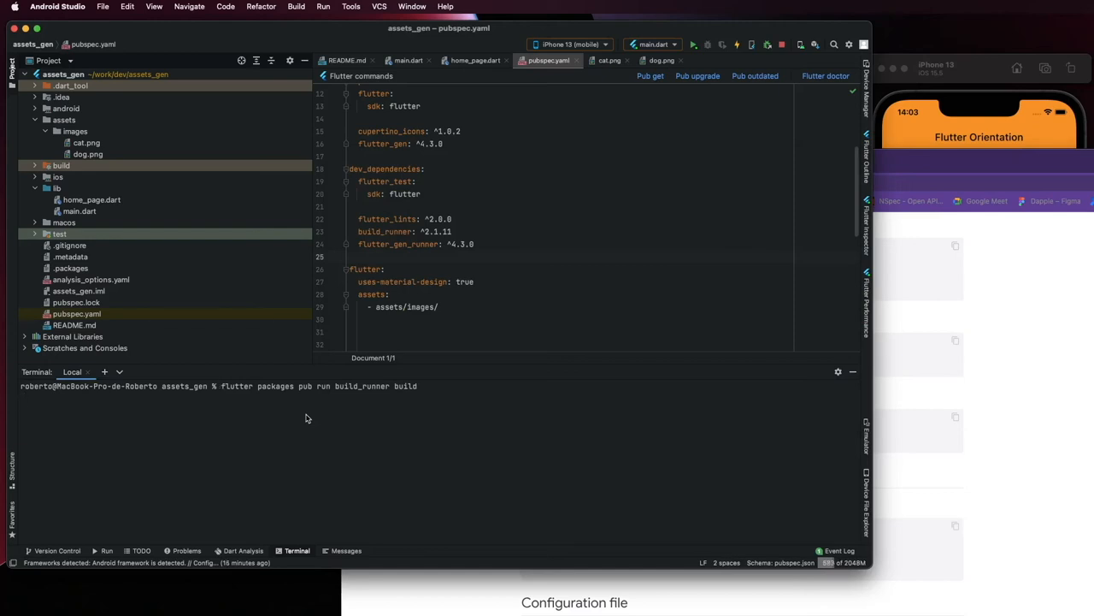
{"action": "key", "text": "Return"}
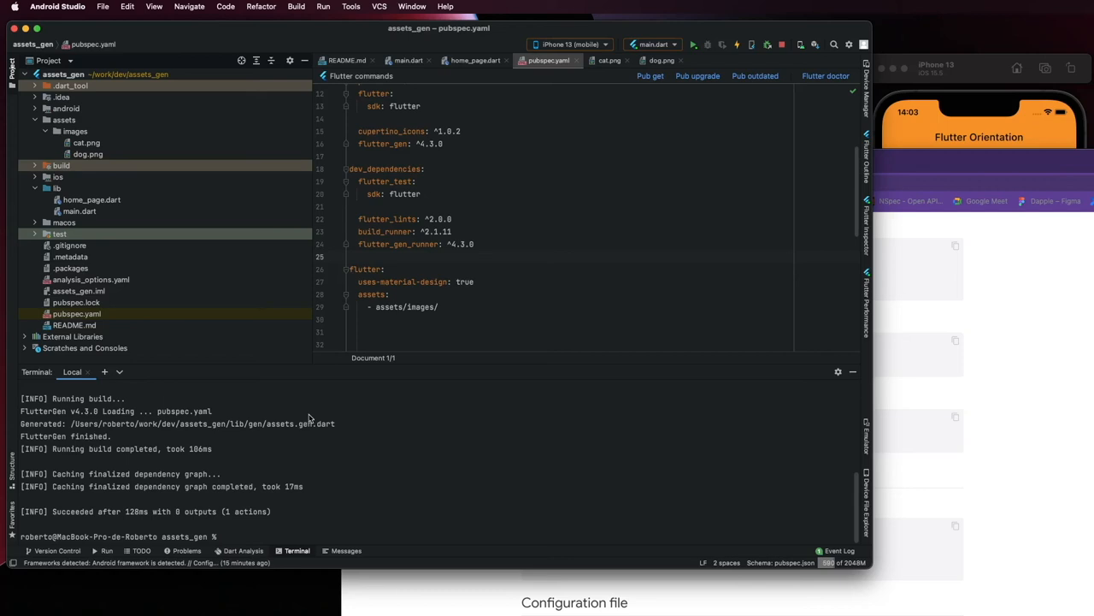
{"action": "left_click", "coordinate": [36, 186]}
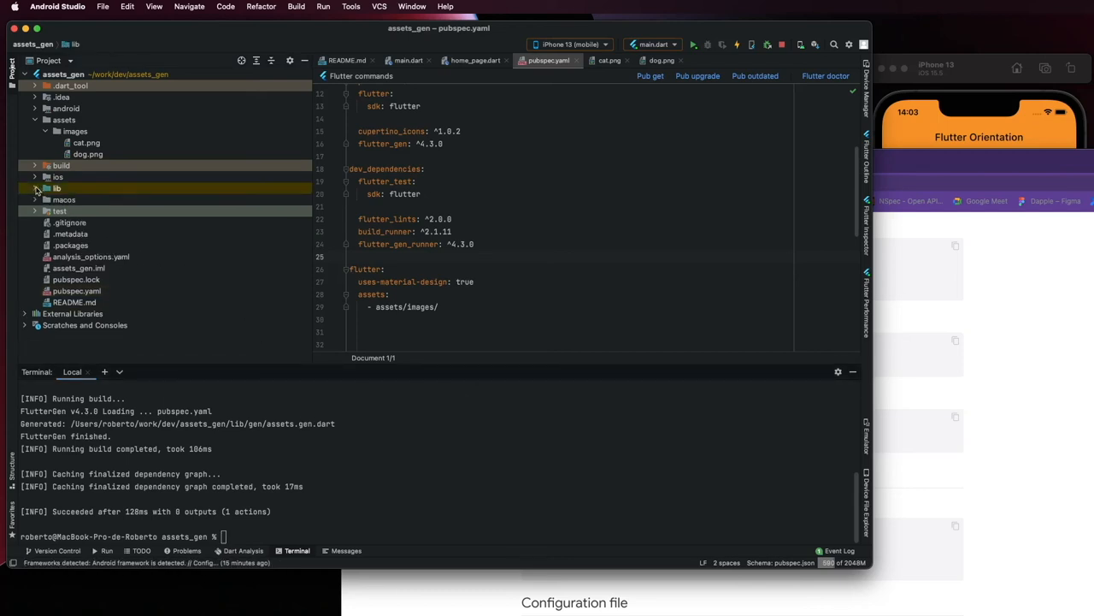
{"action": "left_click", "coordinate": [36, 186]}
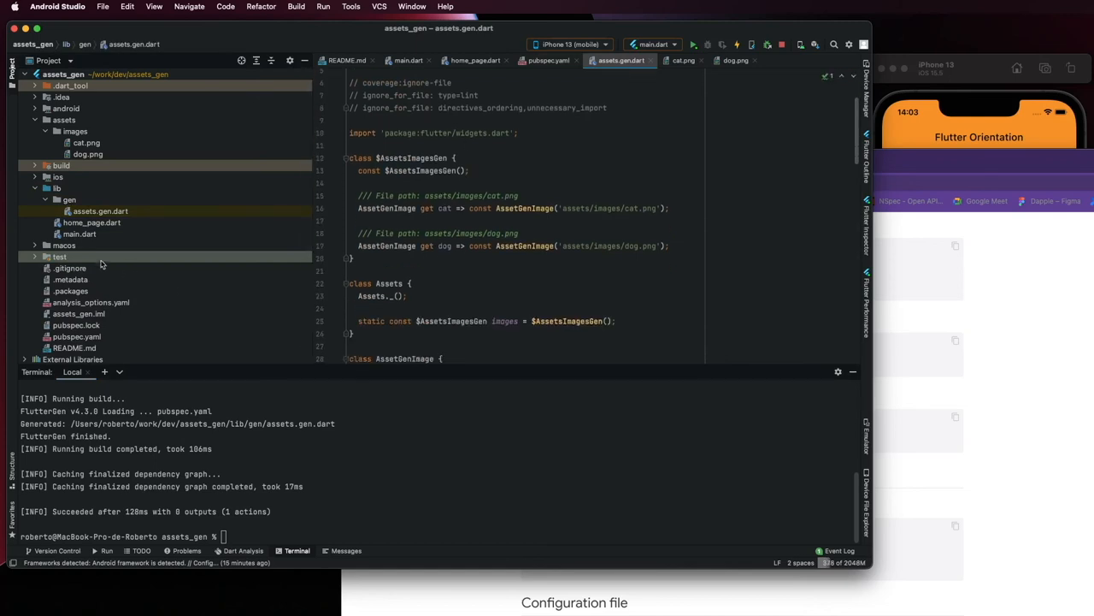
Step: In home_page.dart, change the first Expanded child to Assets.images.dog.image()
{"action": "left_click", "coordinate": [475, 60]}
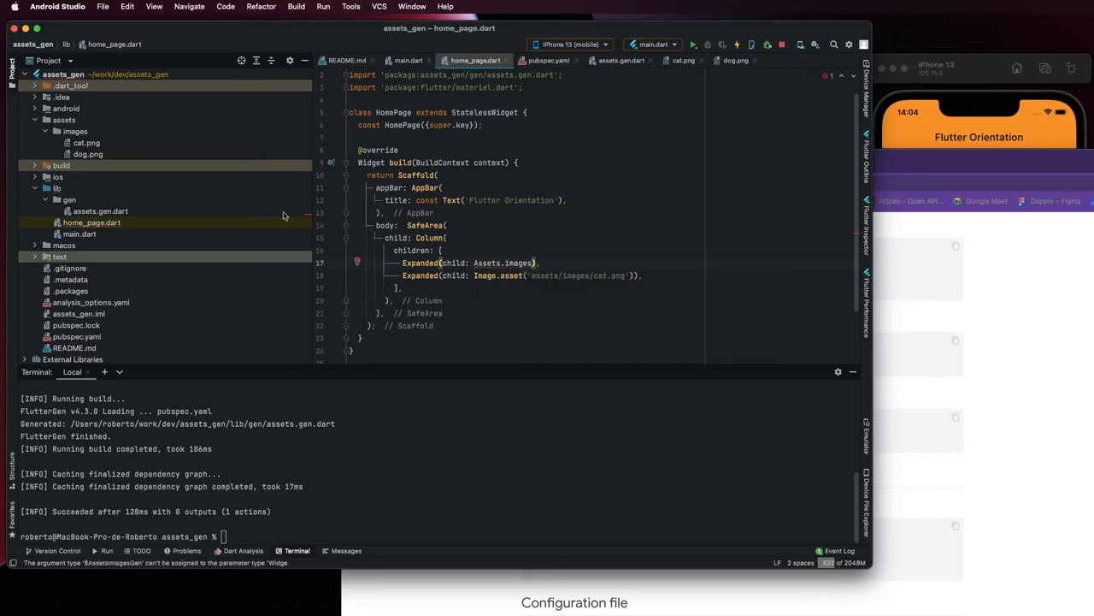
{"action": "left_click", "coordinate": [75, 130]}
{"action": "type", "text": "."}
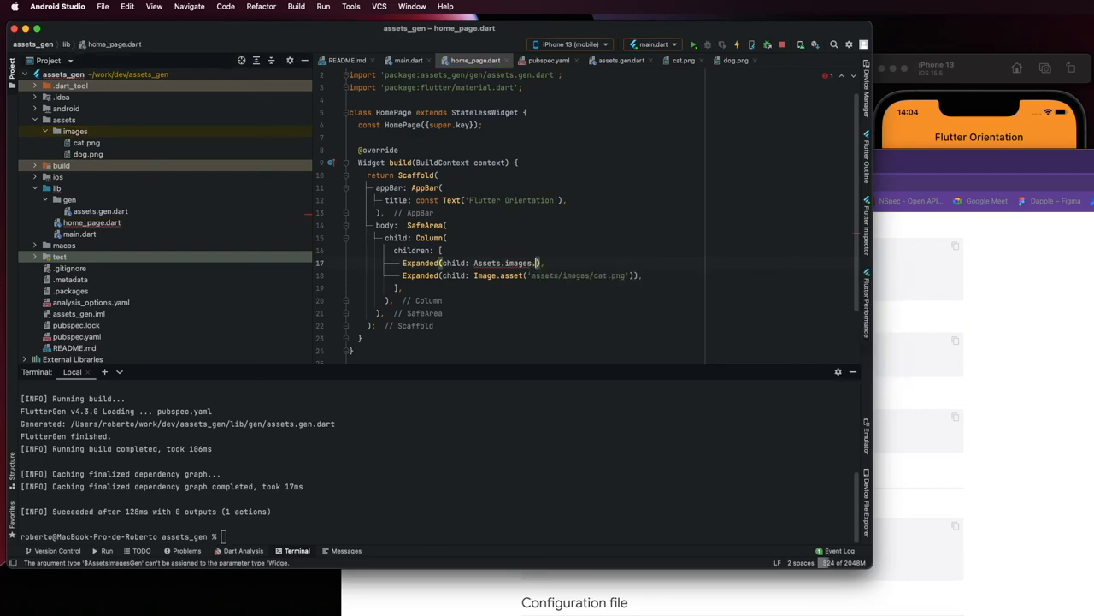
{"action": "type", "text": "dog.image("}
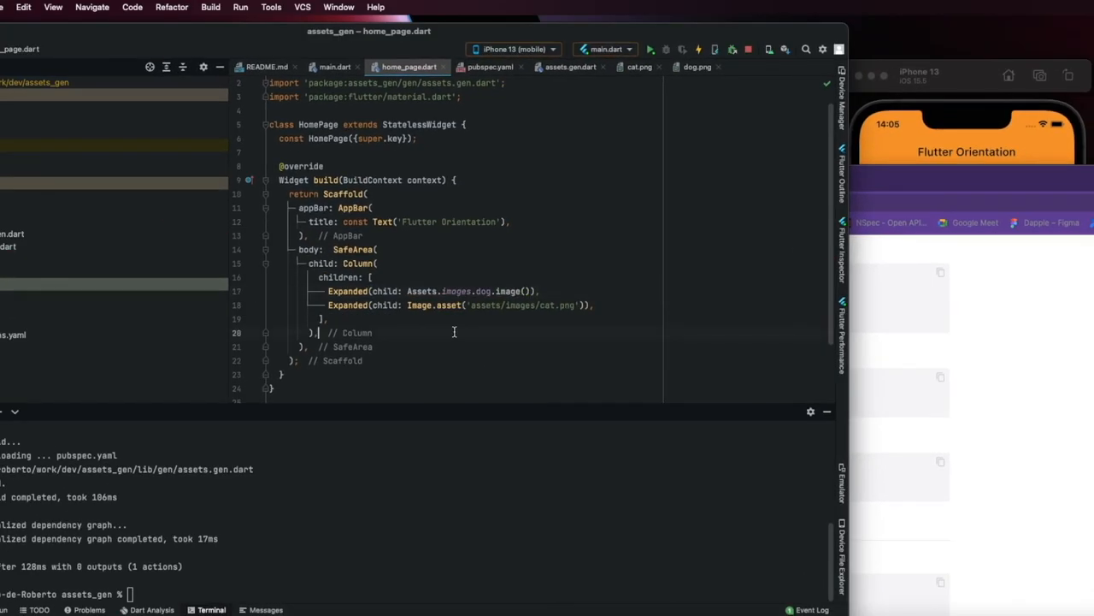
Step: Change the second image to Assets.images.cat.image() and hot reload the app
{"action": "left_click", "coordinate": [530, 291]}
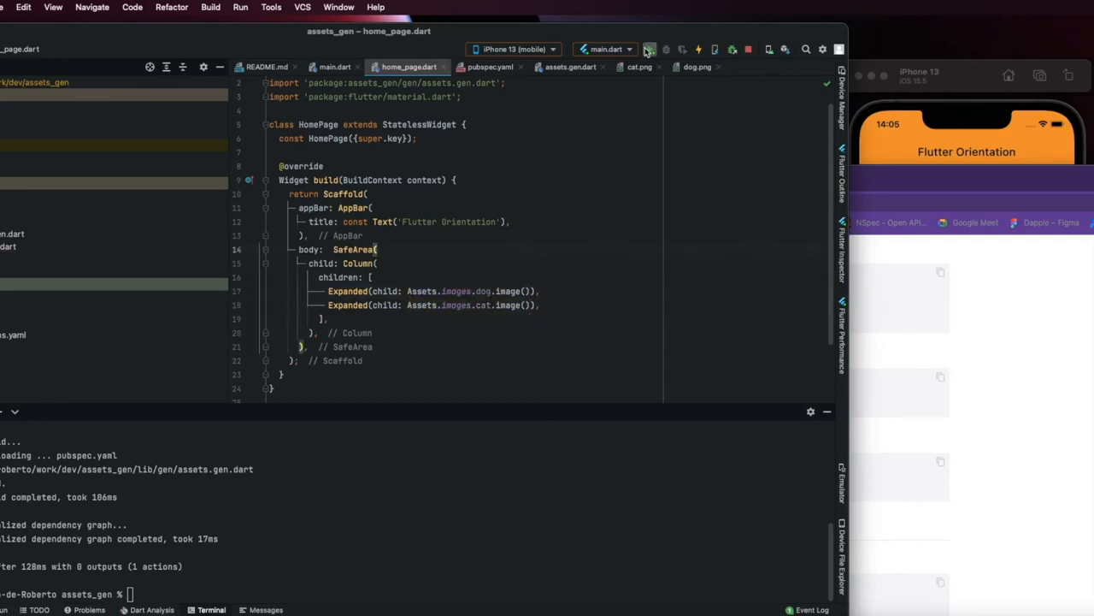
{"action": "left_click", "coordinate": [650, 48]}
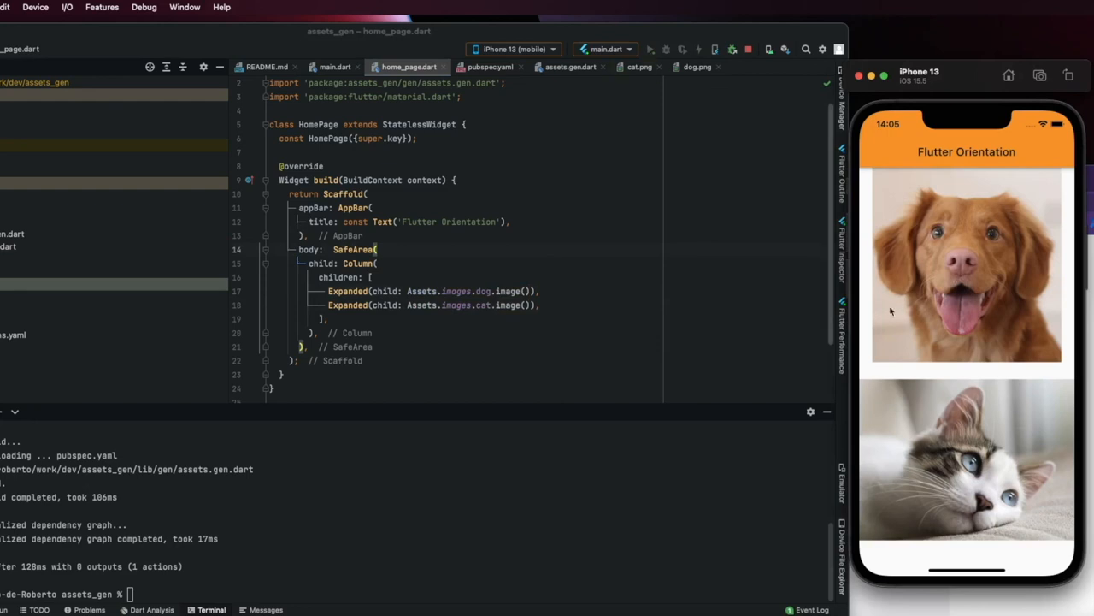
{"action": "mouse_move", "coordinate": [942, 424]}
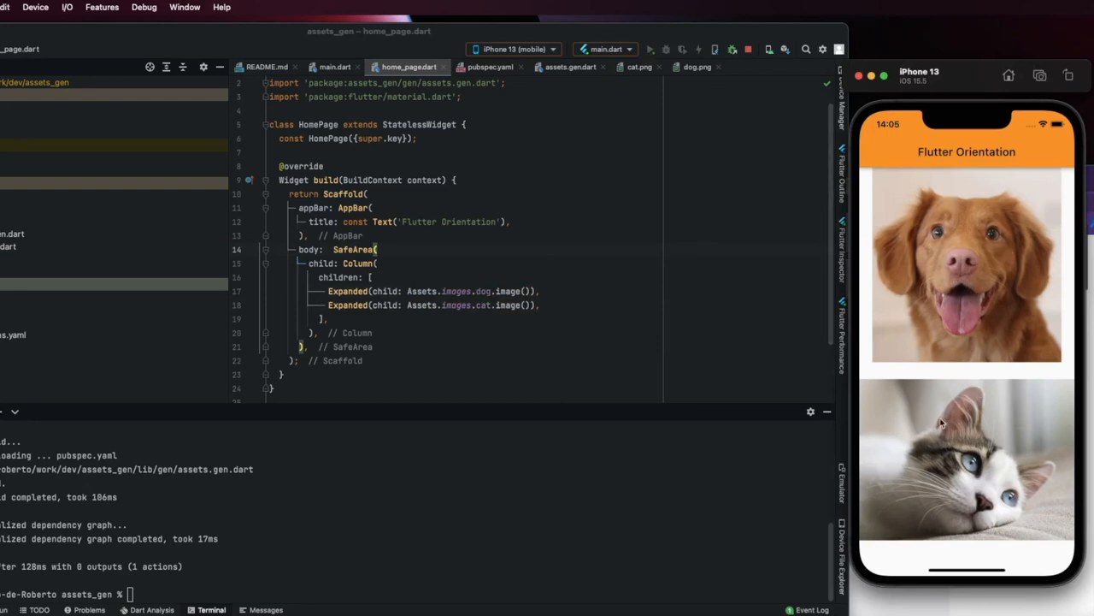